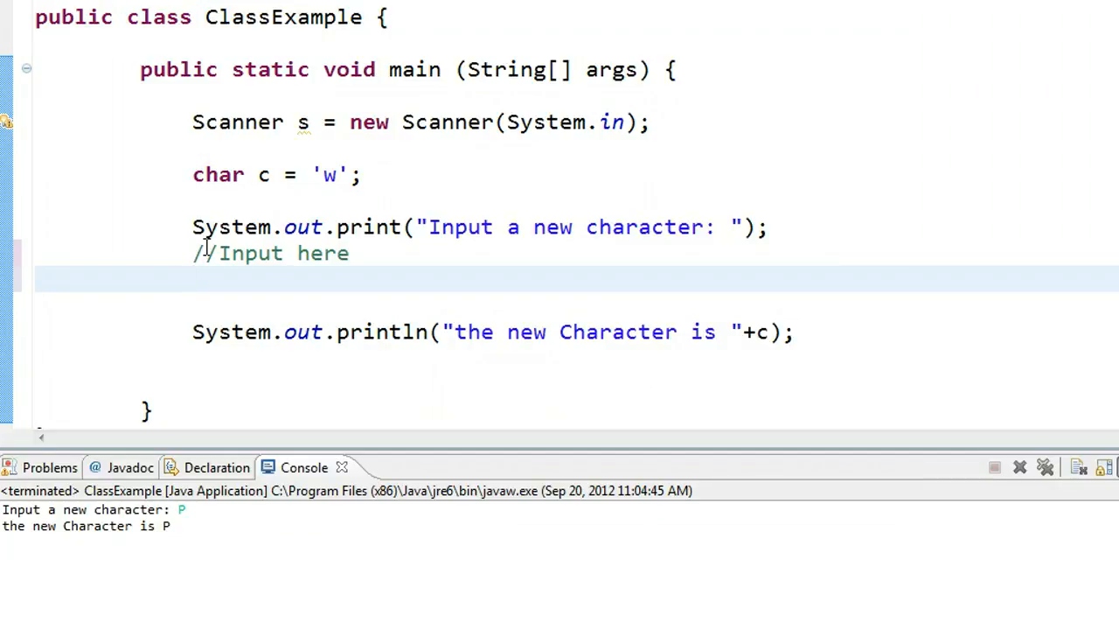
type("c = s.next().charAt(0);")
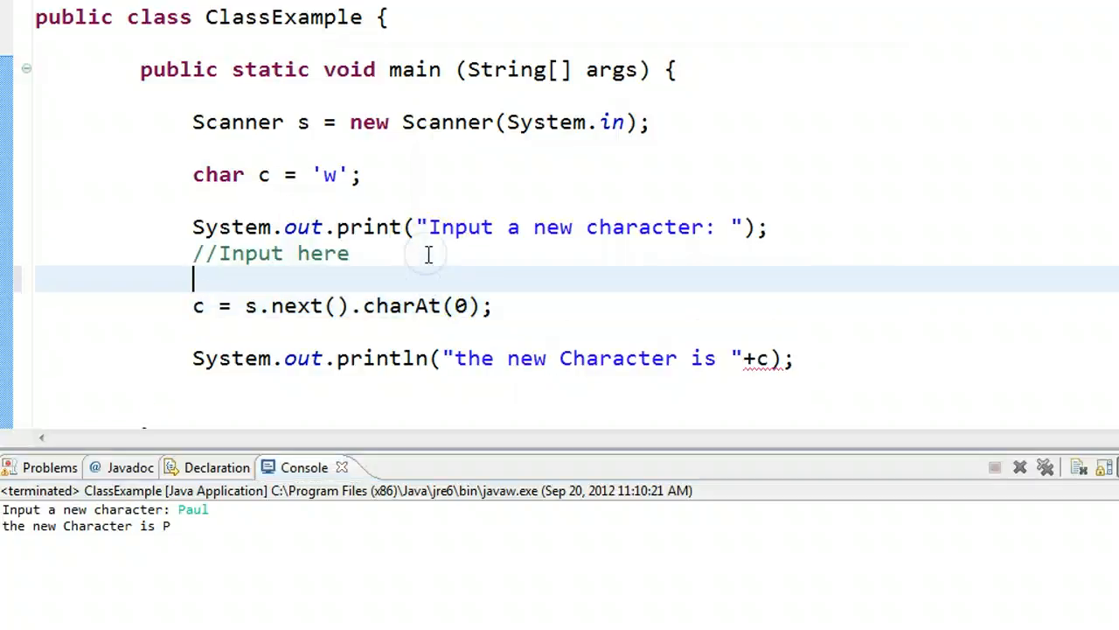
type("//Question:   How would you modify this line")
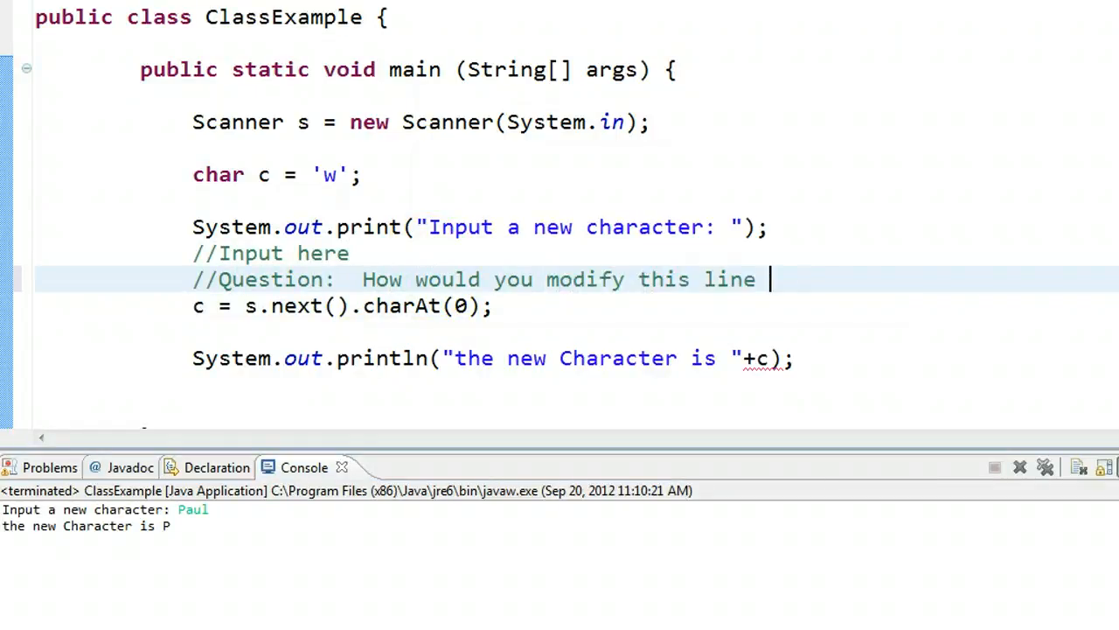